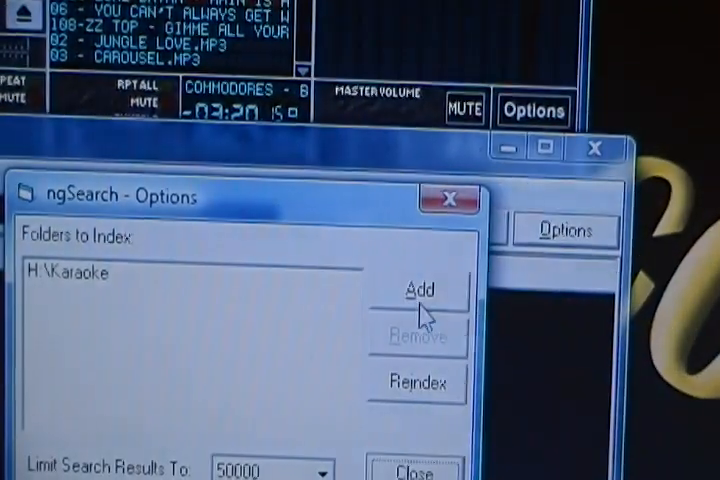
Open the Browse for Folder dialog from ngSearch Options to add another indexed folder
click(418, 289)
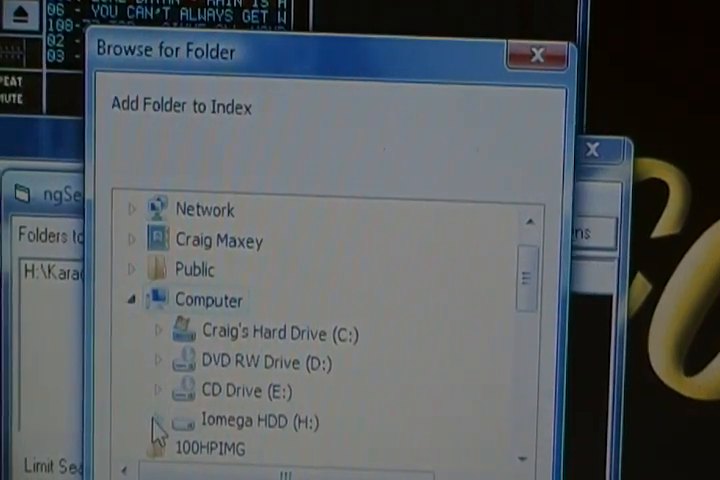
click(160, 421)
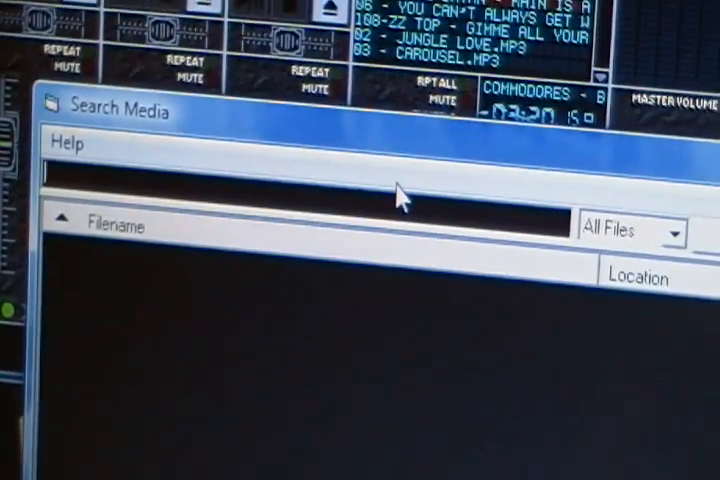
Search the media index for 'cash' to list matching H:\Karaoke MP3 tracks
text(cash)
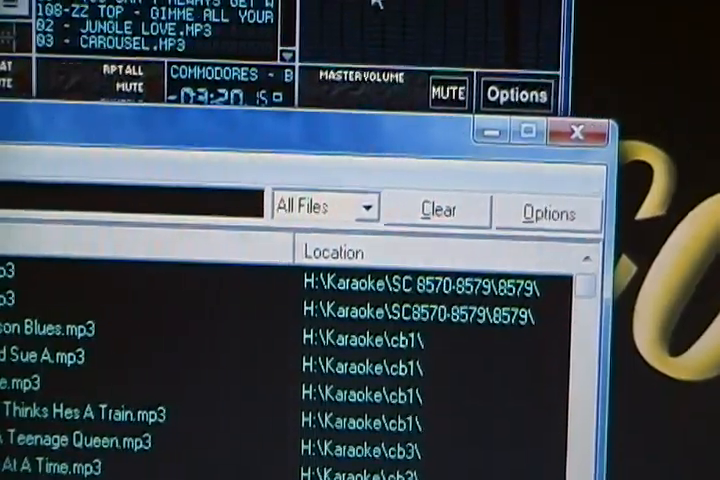
text(cash)
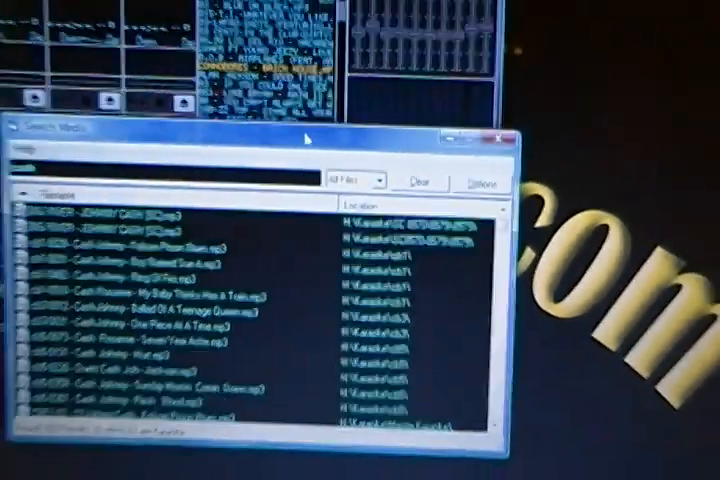
Search 'cash' again to pick a Johnny Cash karaoke track for a player line
text(cash)
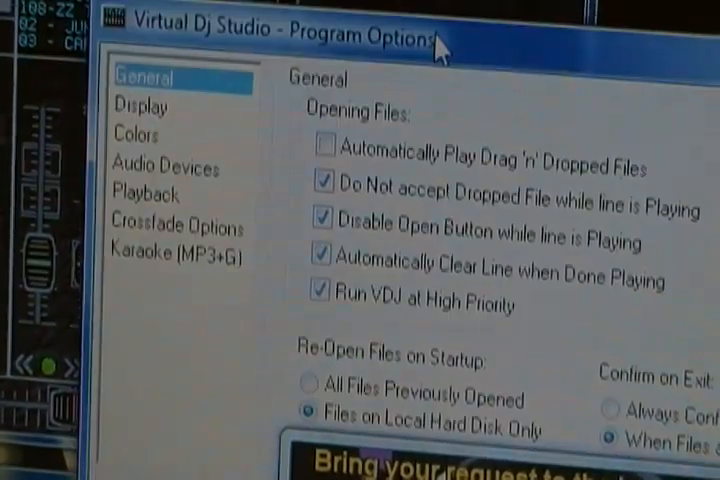
Set Number of Player Lines to 10 on the Display page and apply it
click(143, 105)
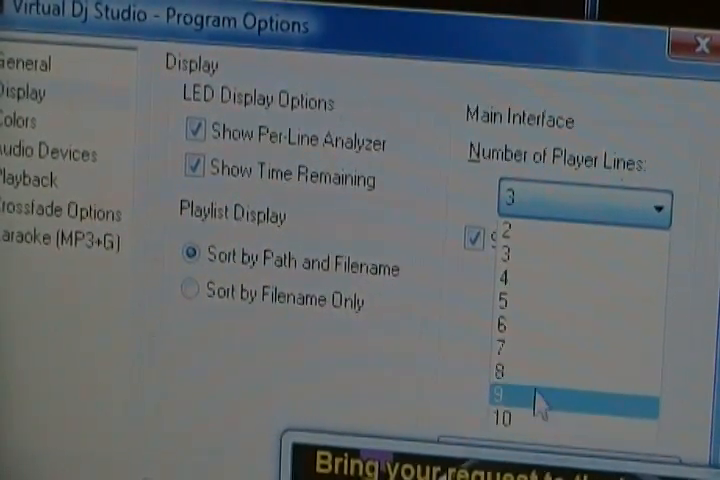
mouse_move(540, 418)
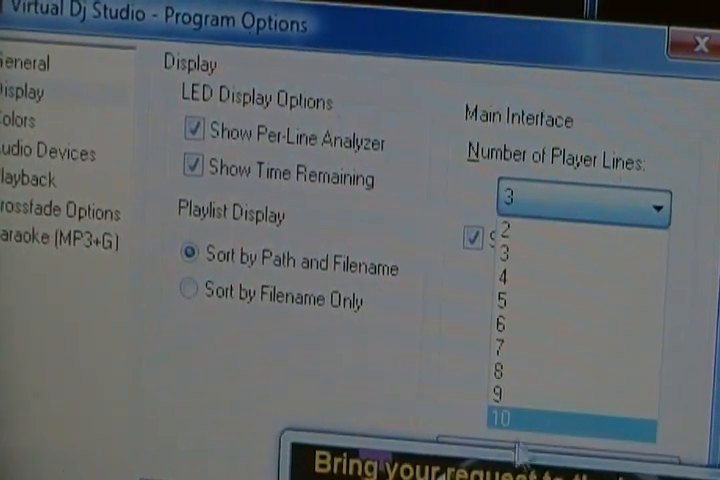
click(513, 416)
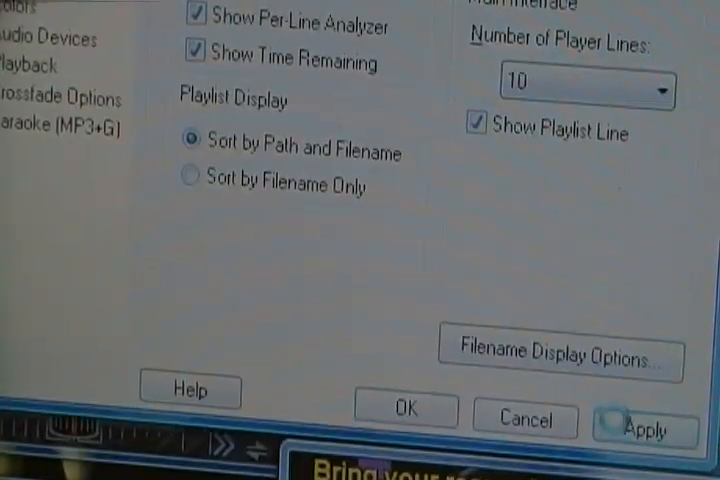
click(645, 428)
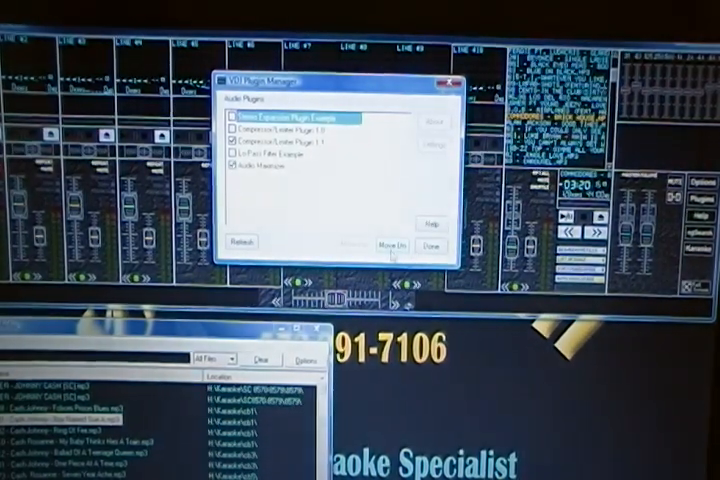
Close the Plugin Manager after reviewing the installed audio plugins
click(430, 245)
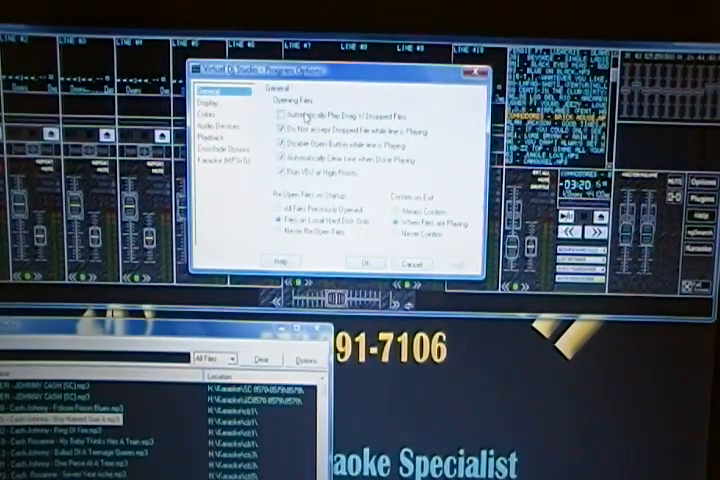
Show the Display page and expand the Number of Player Lines list, currently 10
click(210, 103)
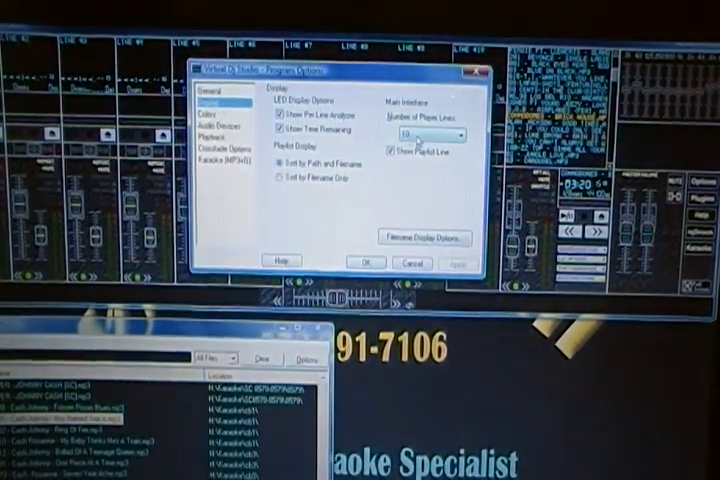
click(458, 134)
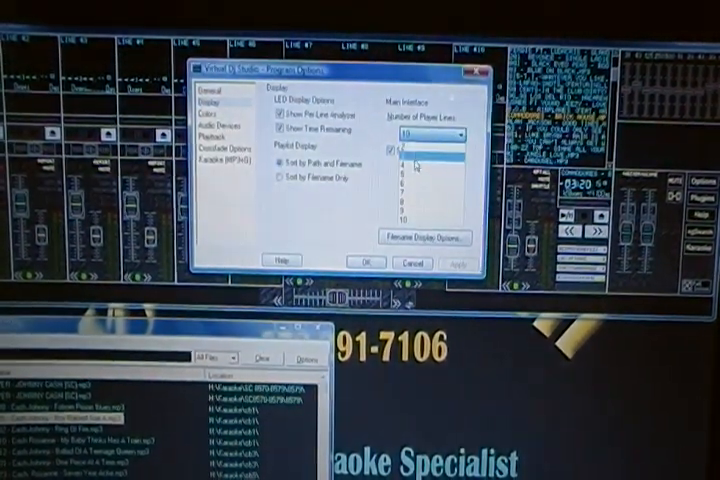